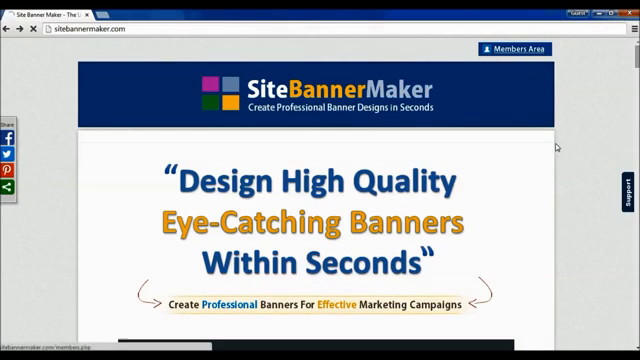
Open the Members Area sign-in page and log in to the members dashboard
click(514, 52)
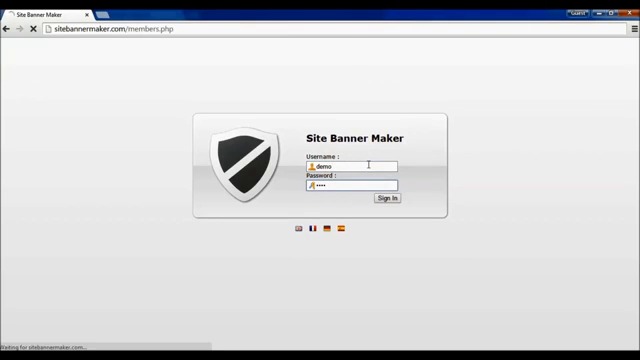
click(393, 198)
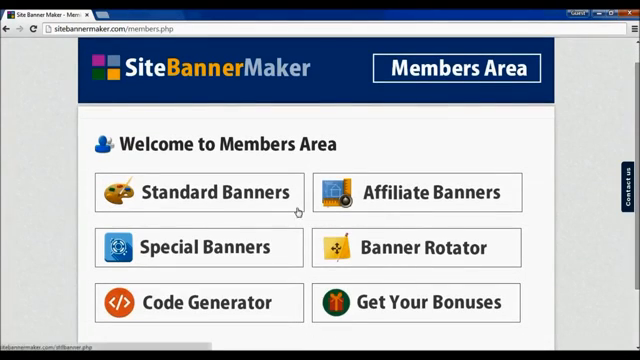
Open the affiliate banner creator and enter the uploads/2011/05/ipad-banner.jpg image URL
click(433, 192)
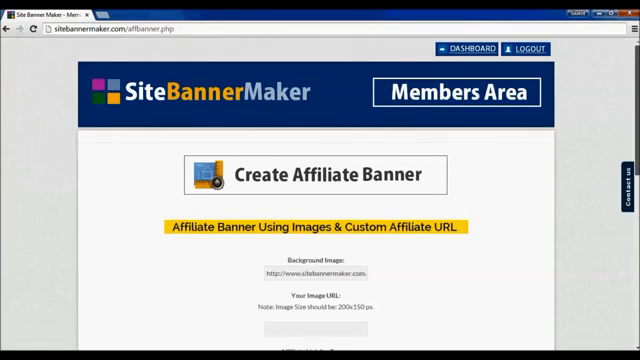
scroll(down, 3)
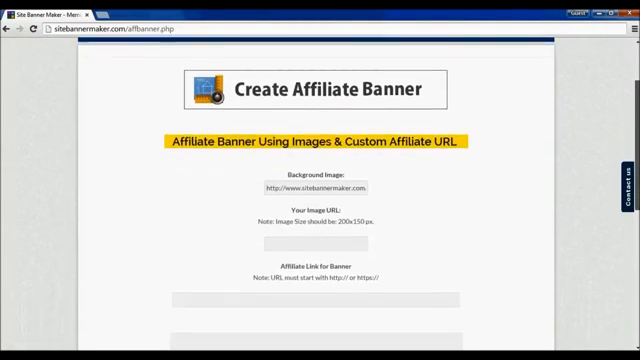
scroll(down, 3)
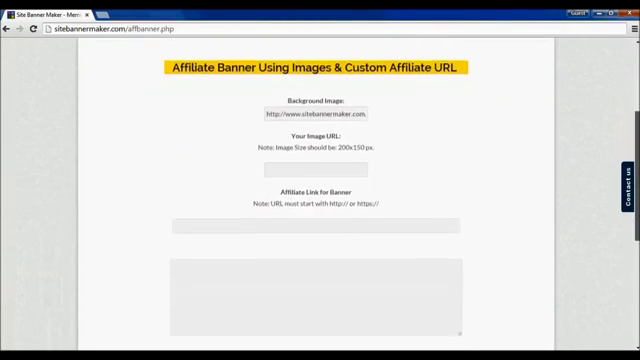
scroll(down, 3)
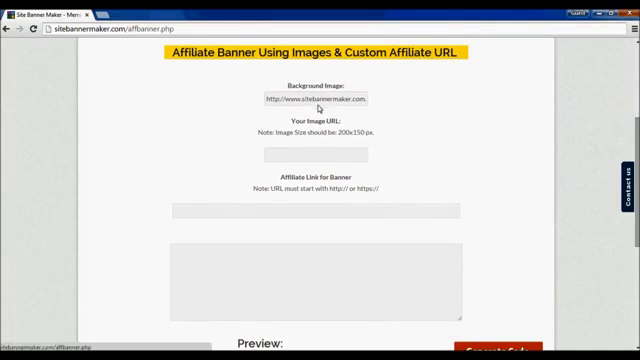
click(320, 155)
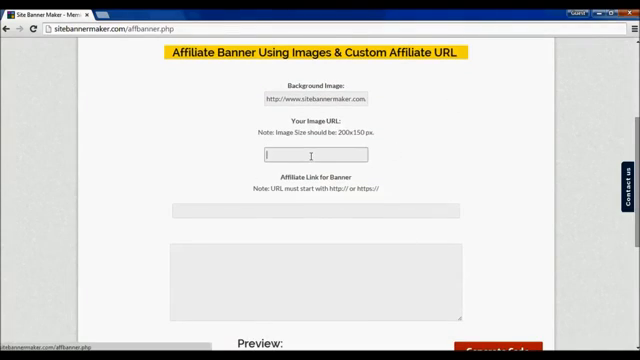
text(uploads/2011/05/ipad-banner.jpg)
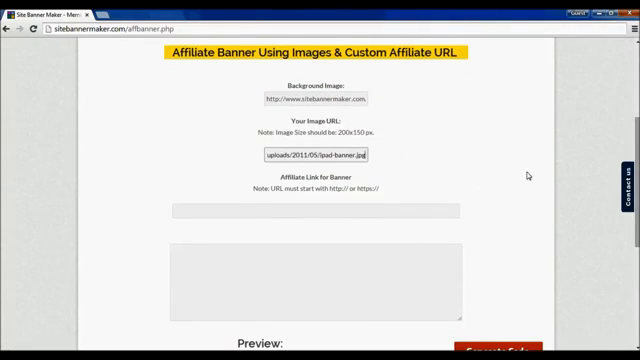
scroll(down, 3)
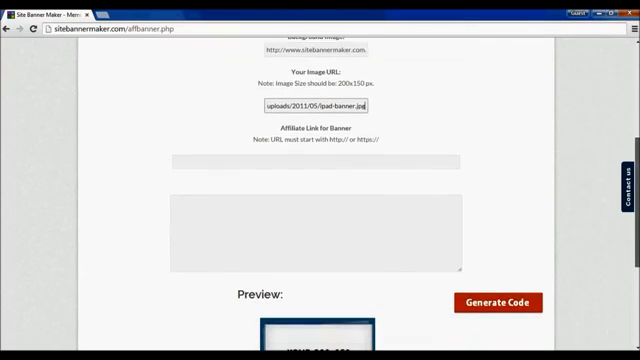
scroll(down, 3)
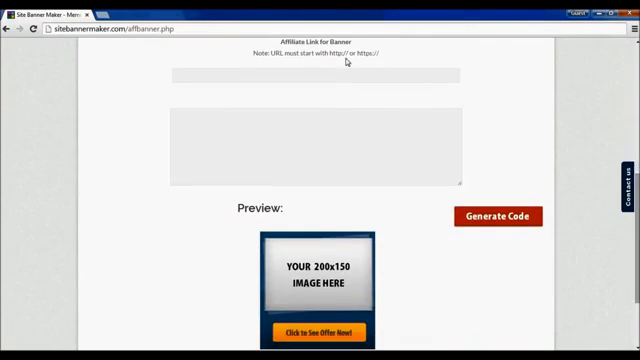
text(http://myafflink)
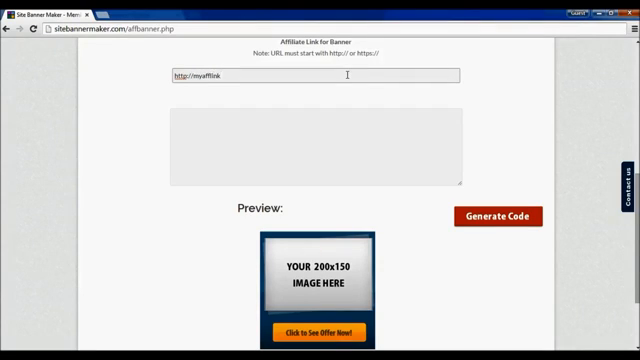
text(.com)
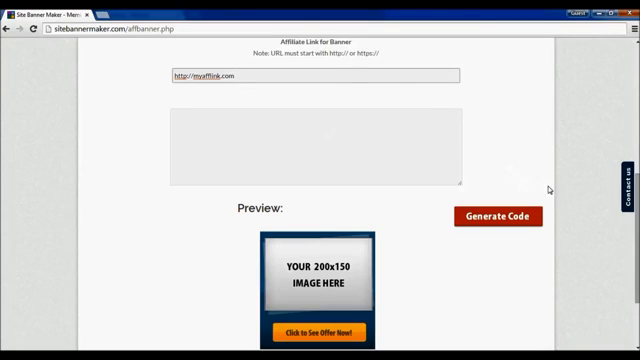
scroll(down, 3)
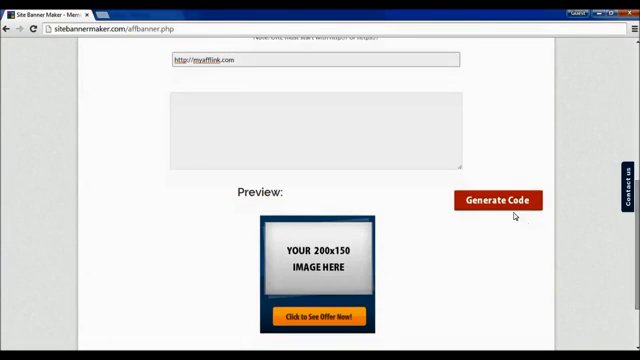
Generate the affiliate banner's CSS embed code and review its iPad preview
click(500, 200)
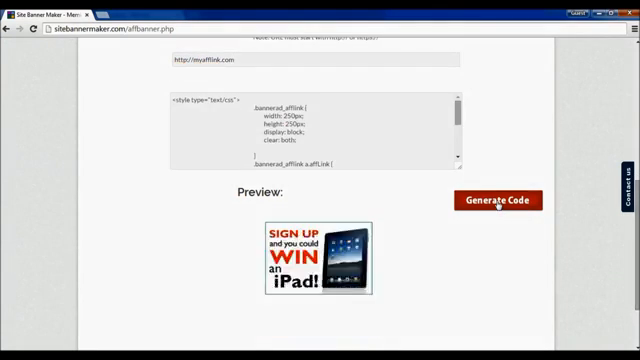
click(517, 200)
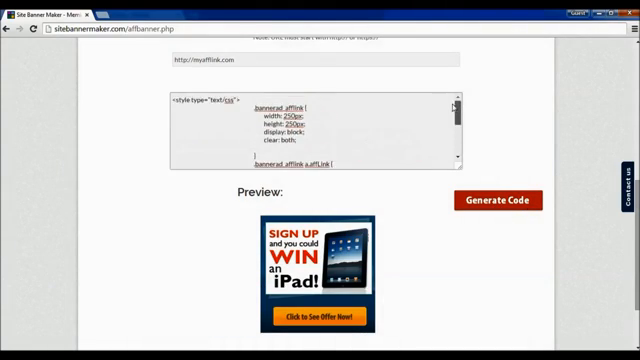
scroll(down, 3)
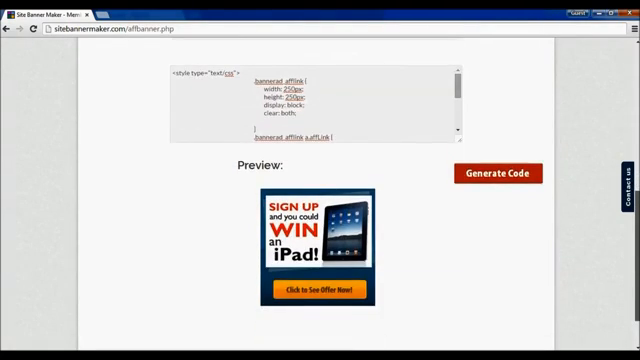
scroll(up, 3)
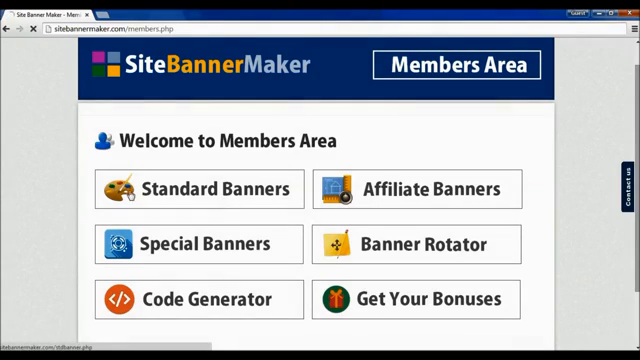
Open Standard Banners to show the 300x250 editable banner template
click(200, 188)
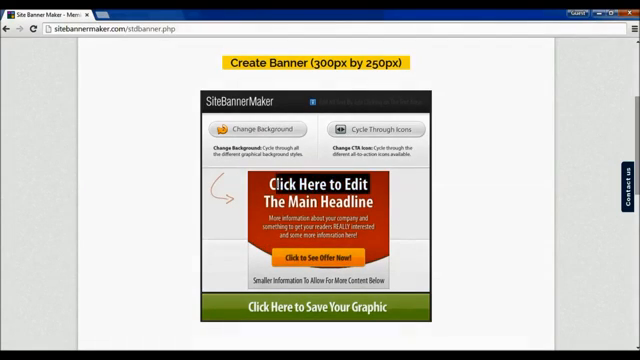
Change the banner headline to 'Colin Made $7K Within Just 2 Days', then return to the dashboard
text(Colin Made $7K)
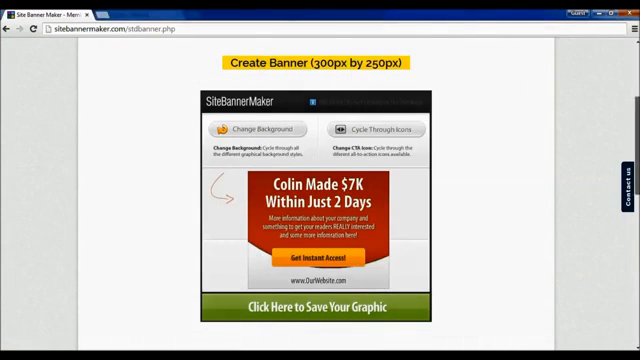
scroll(down, 3)
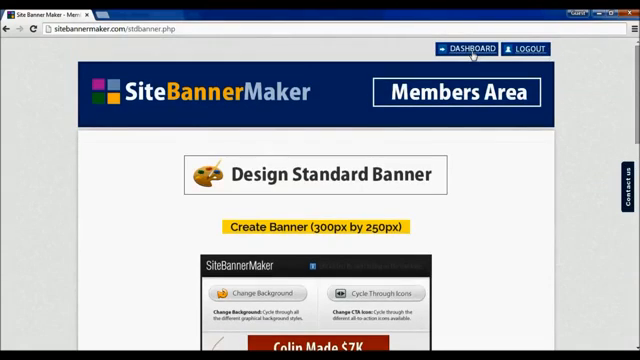
click(460, 48)
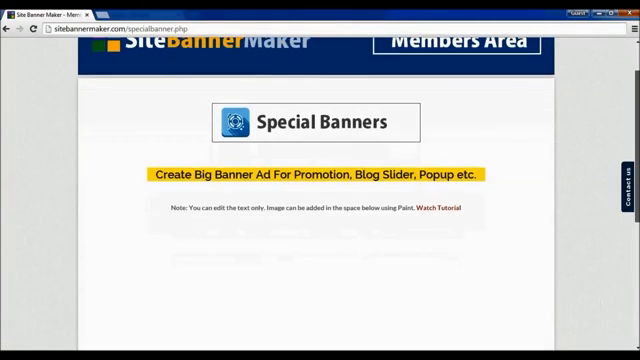
Type HELLO into the special banner's headline, then head back to the dashboard
scroll(down, 3)
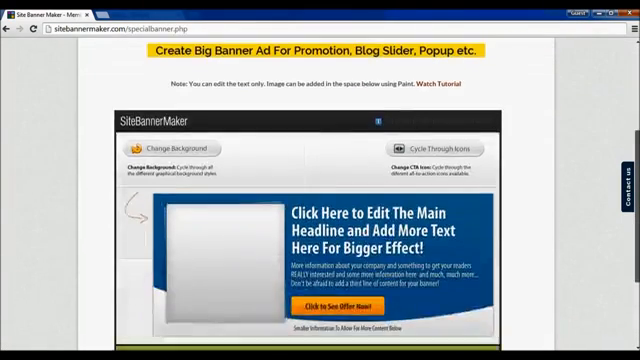
scroll(down, 3)
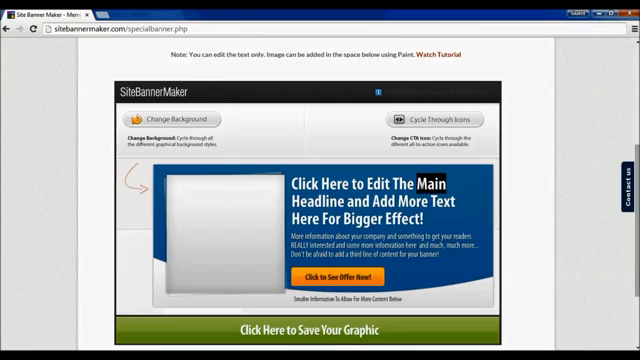
text(HELLO)
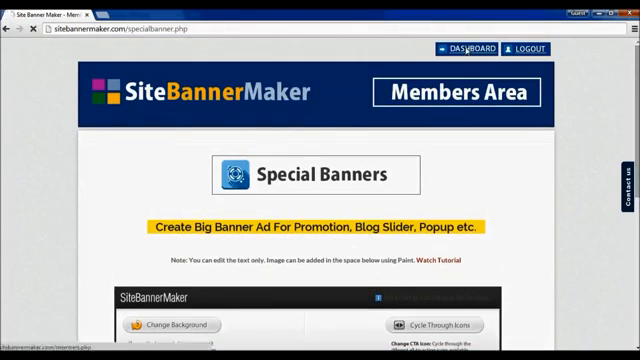
click(458, 44)
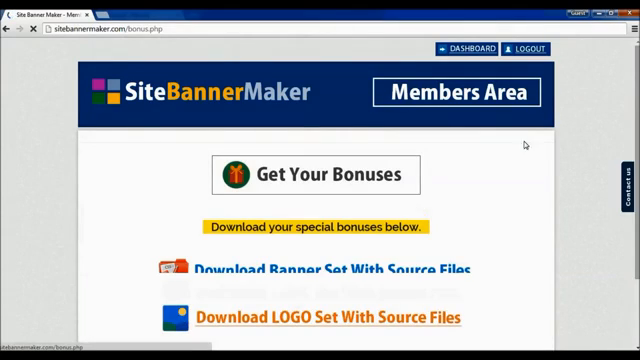
Scroll through the bonus download links and return to the members welcome page
scroll(down, 3)
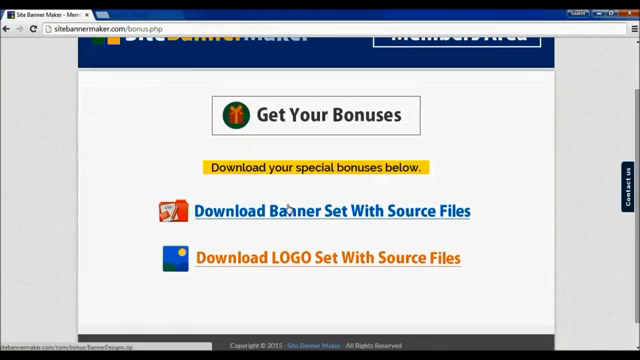
mouse_move(525, 233)
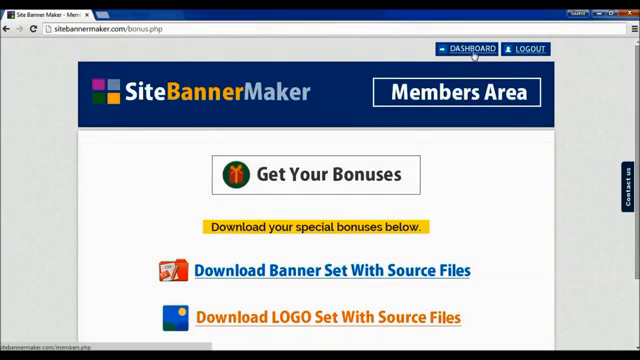
click(463, 50)
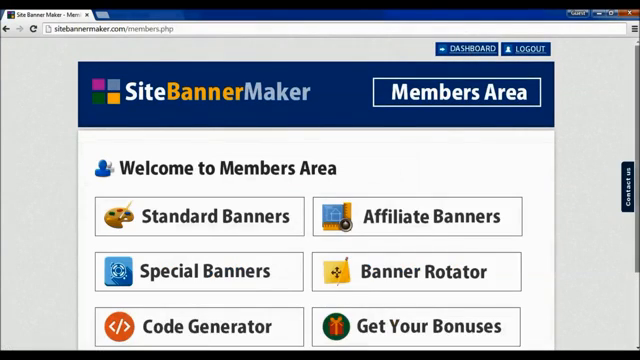